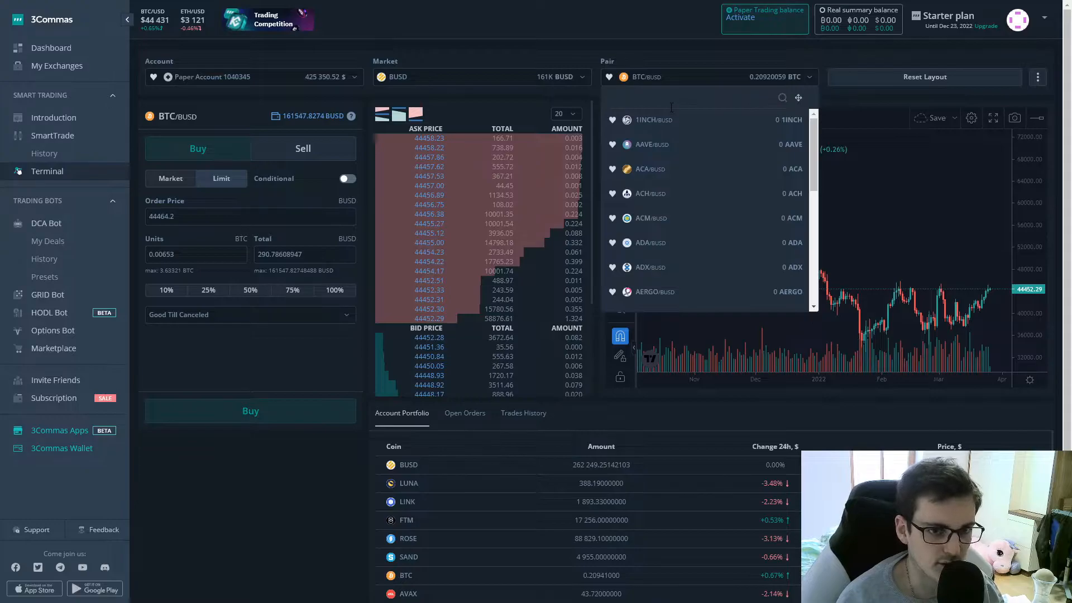
Step: Close the trading pair list, keeping BTC/BUSD selected
click(668, 64)
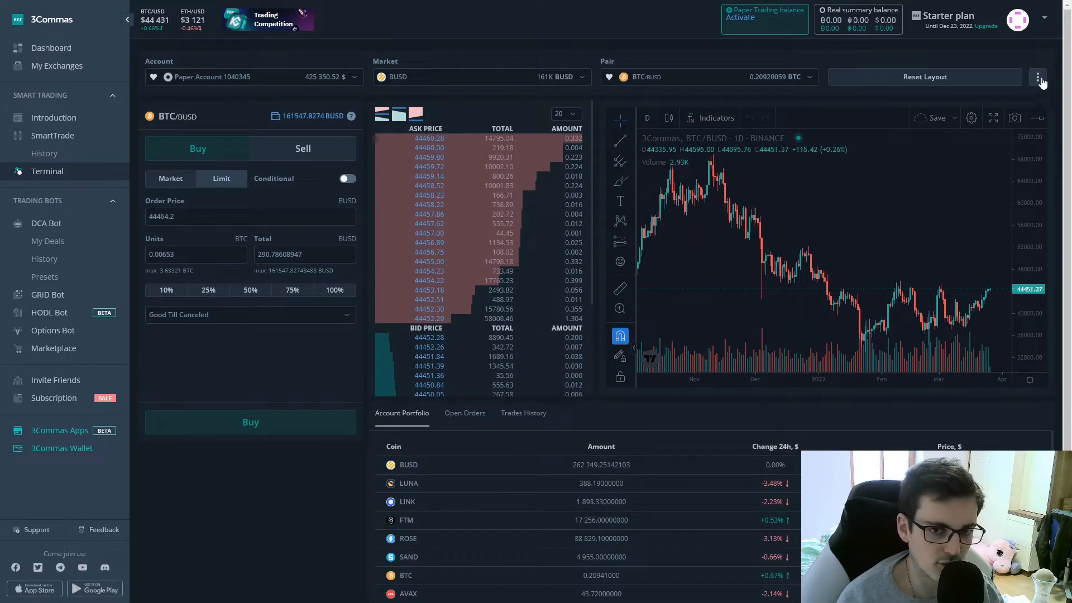
Step: Toggle the Terminal order panel from the layout options menu
click(1036, 77)
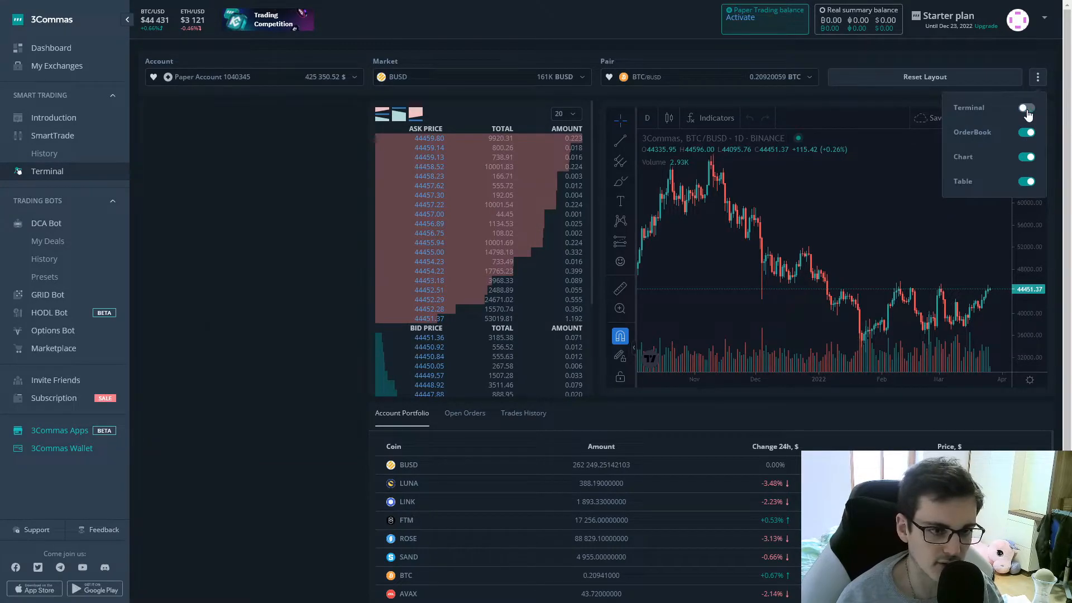
click(1024, 107)
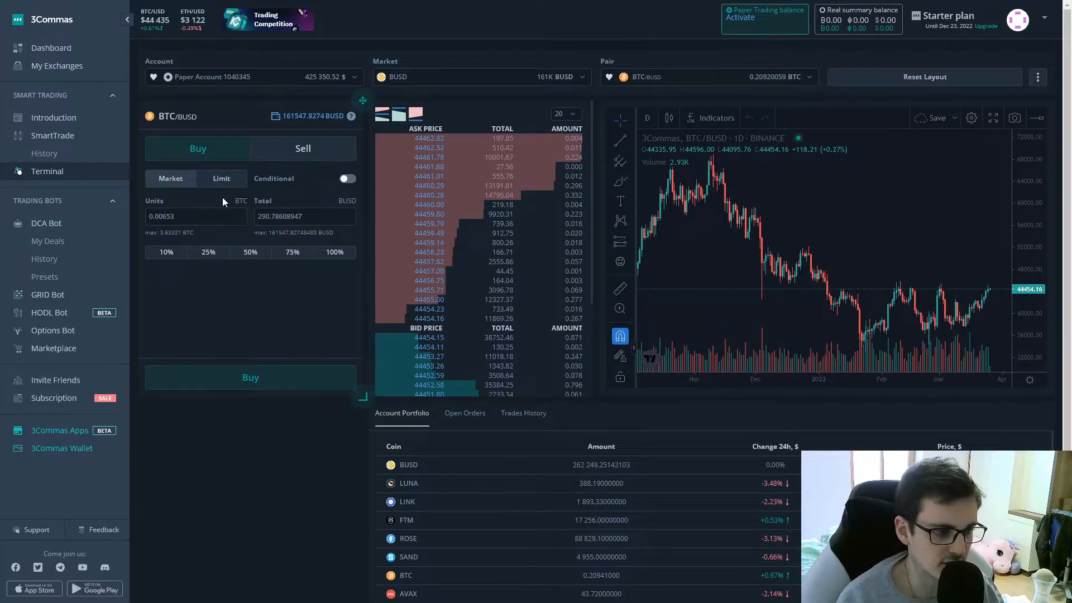
Step: Make the buy a limit order at 45000 BUSD and leave the conditional trigger off
click(221, 179)
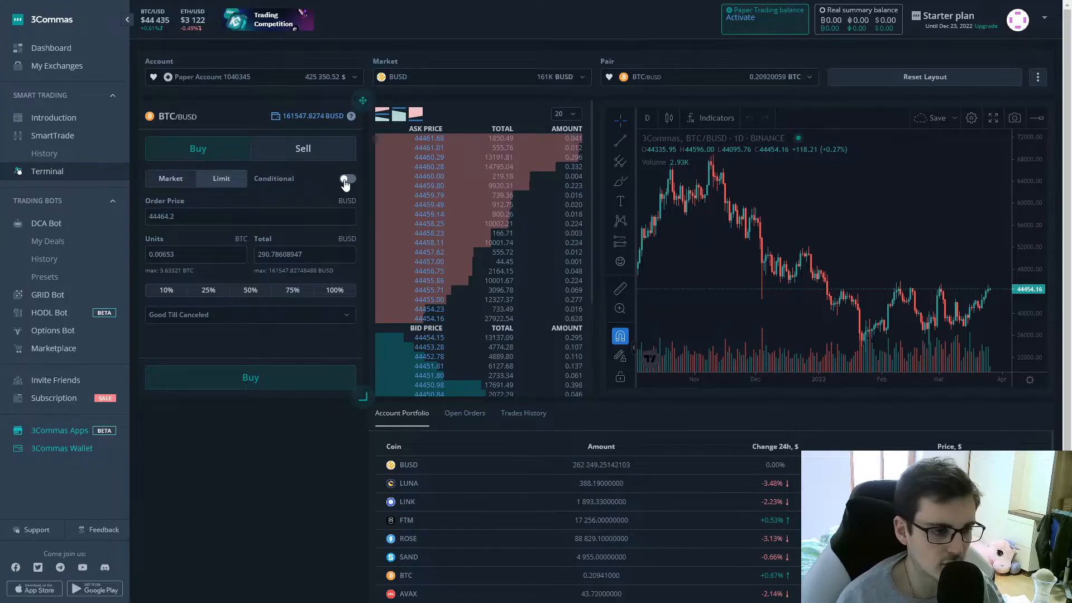
click(344, 178)
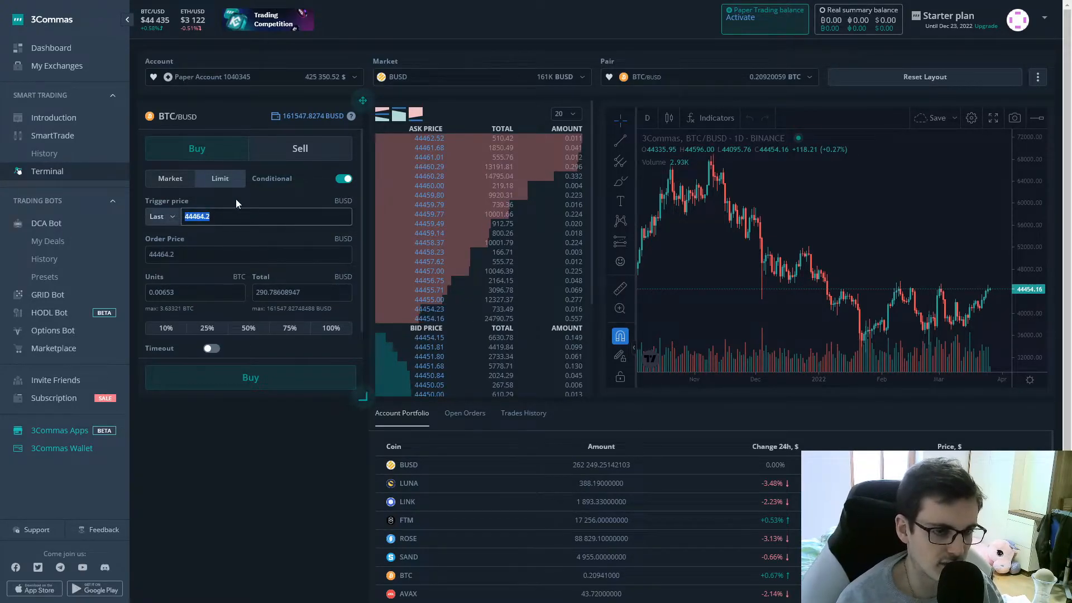
click(248, 253)
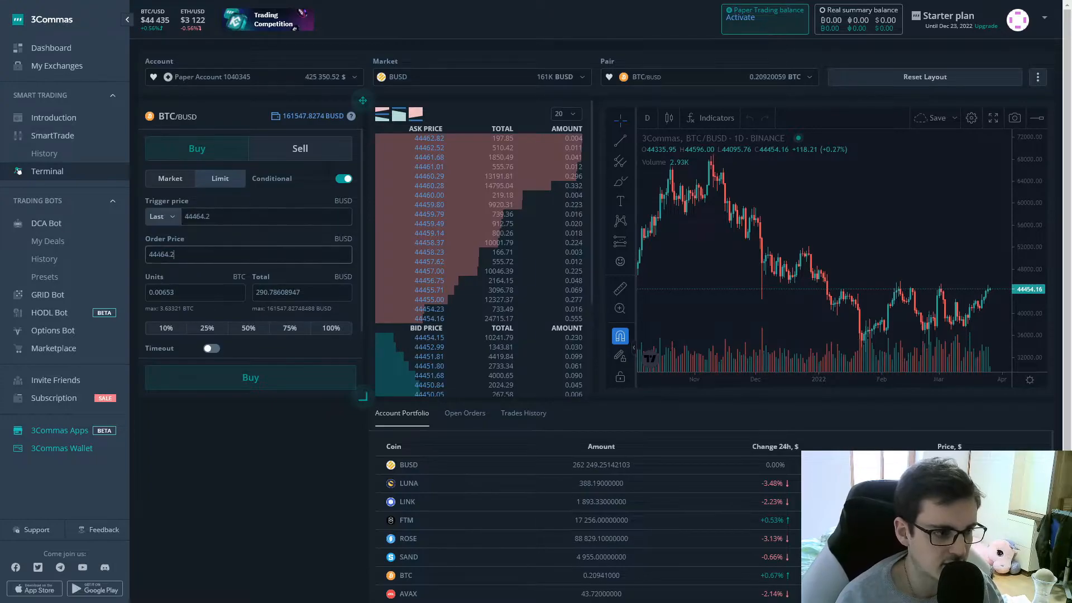
triple_click(248, 255)
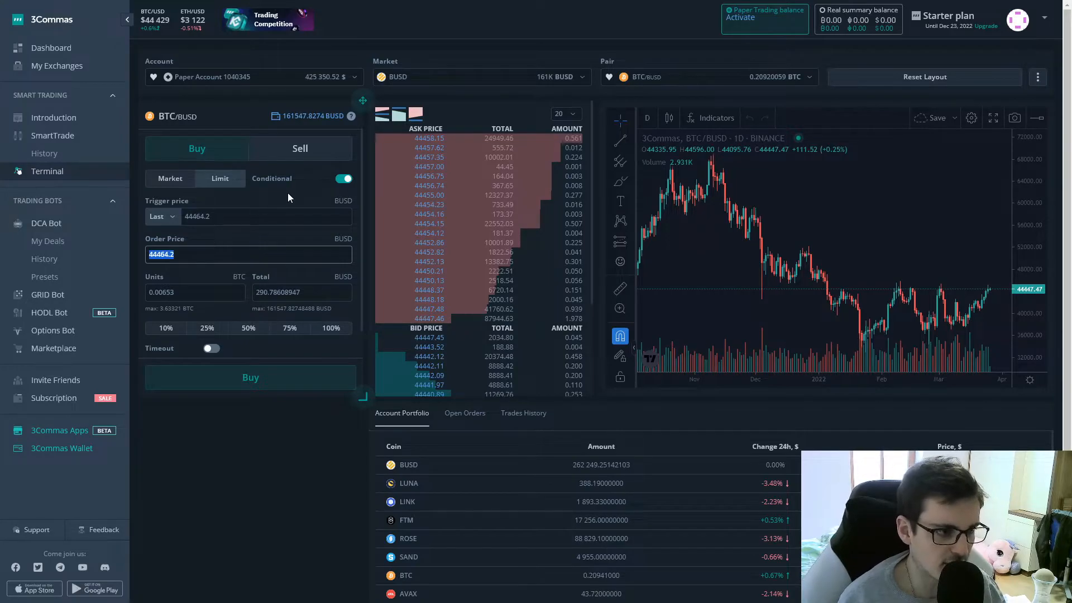
click(343, 179)
text(45000)
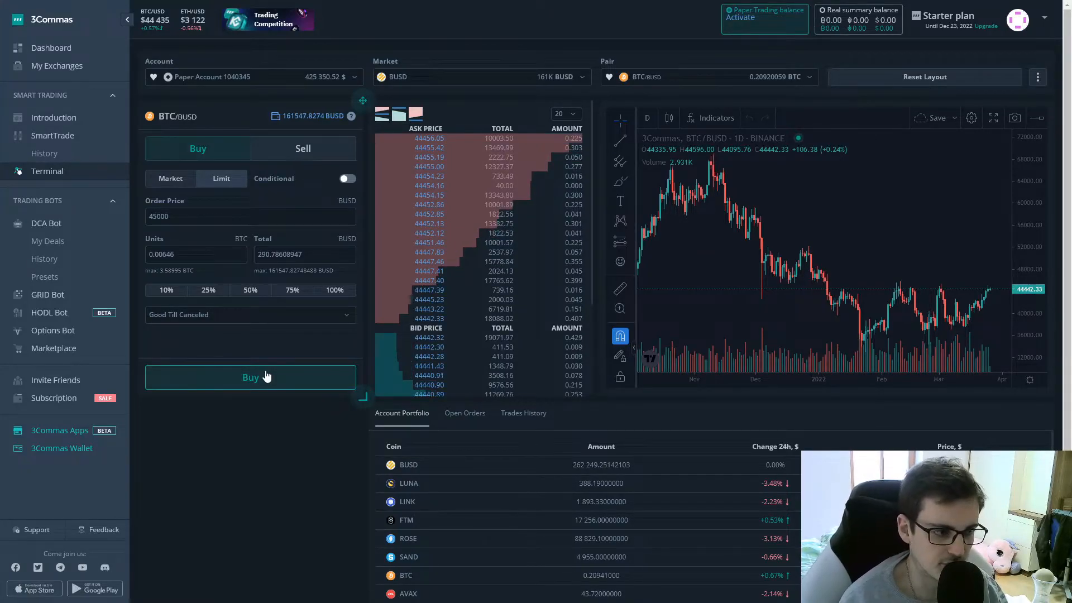
click(347, 179)
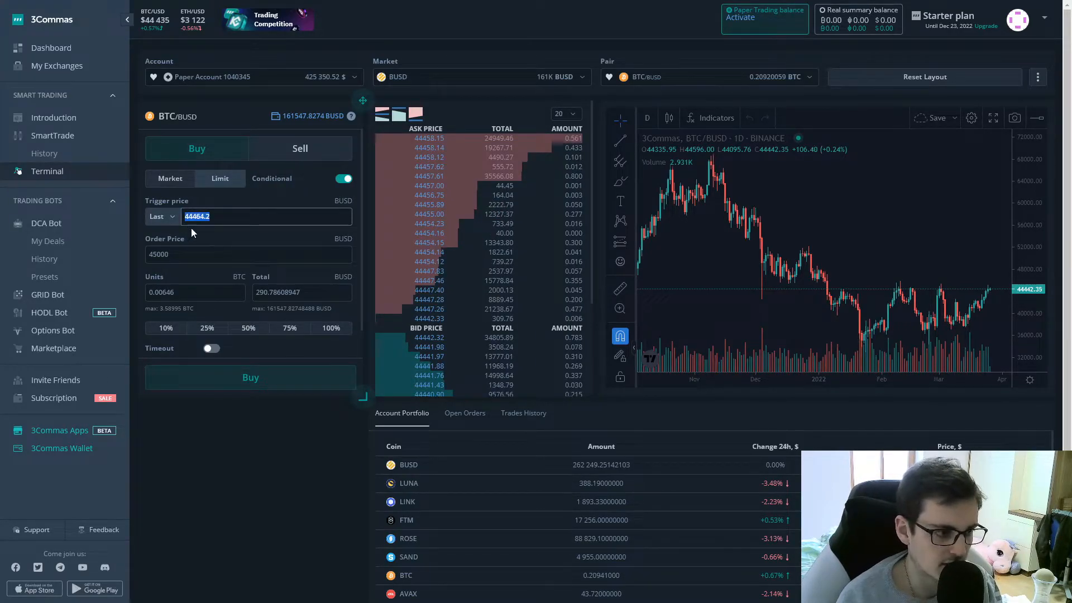
text(44995)
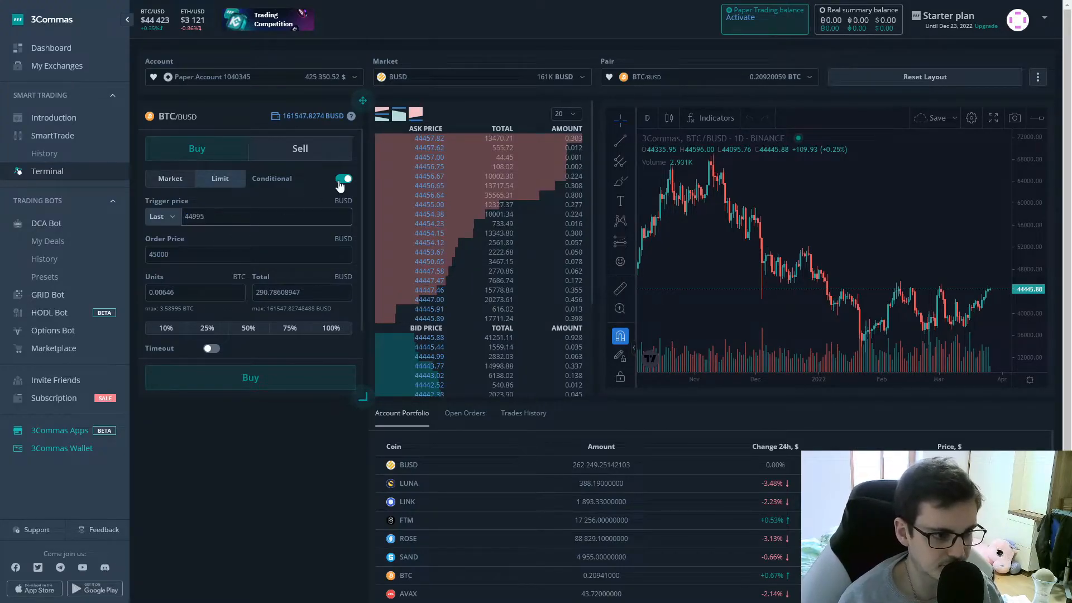
click(345, 179)
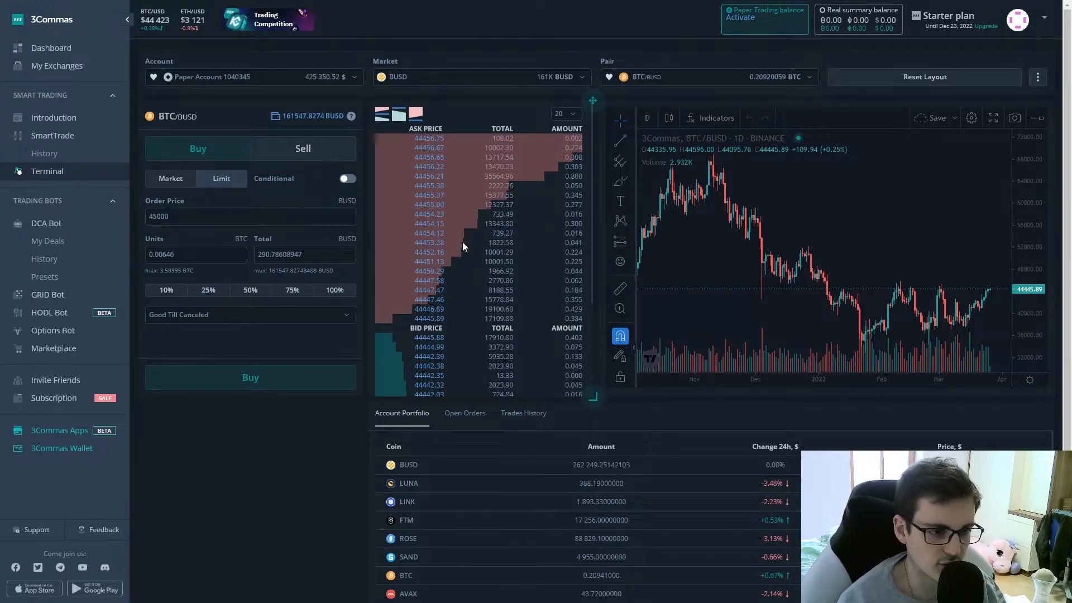
Step: Select ACH/BUSD from the pair list, check Trades History, and return to Account Portfolio
click(565, 114)
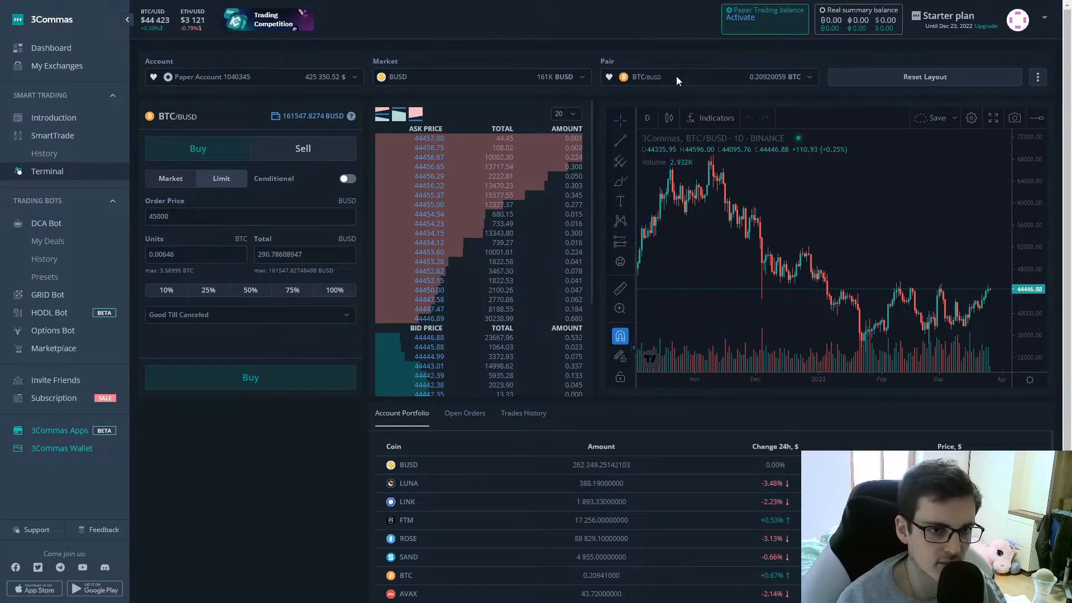
click(646, 77)
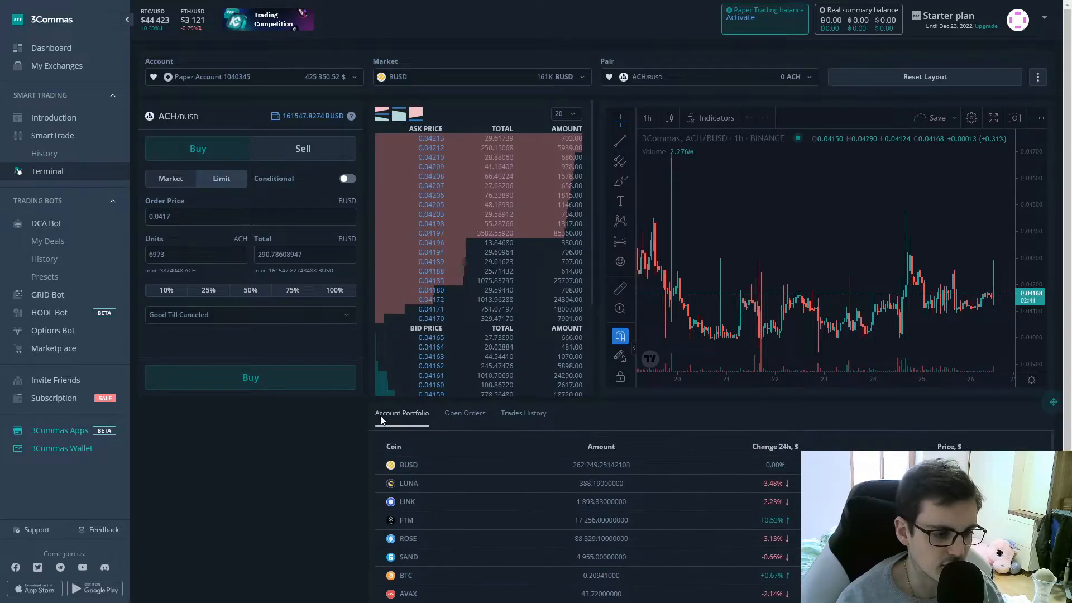
mouse_move(465, 413)
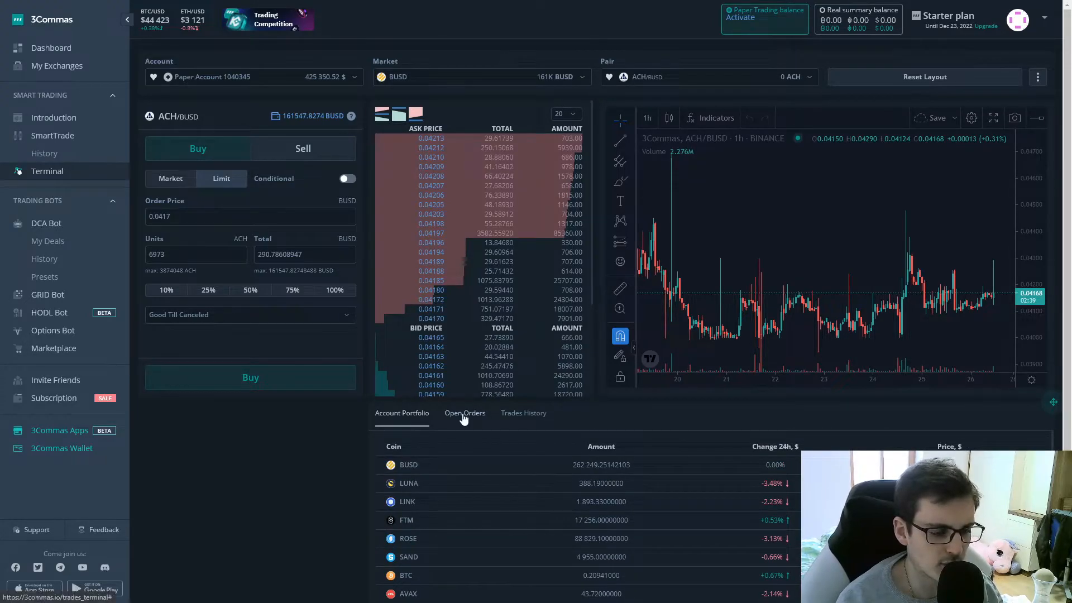
click(523, 413)
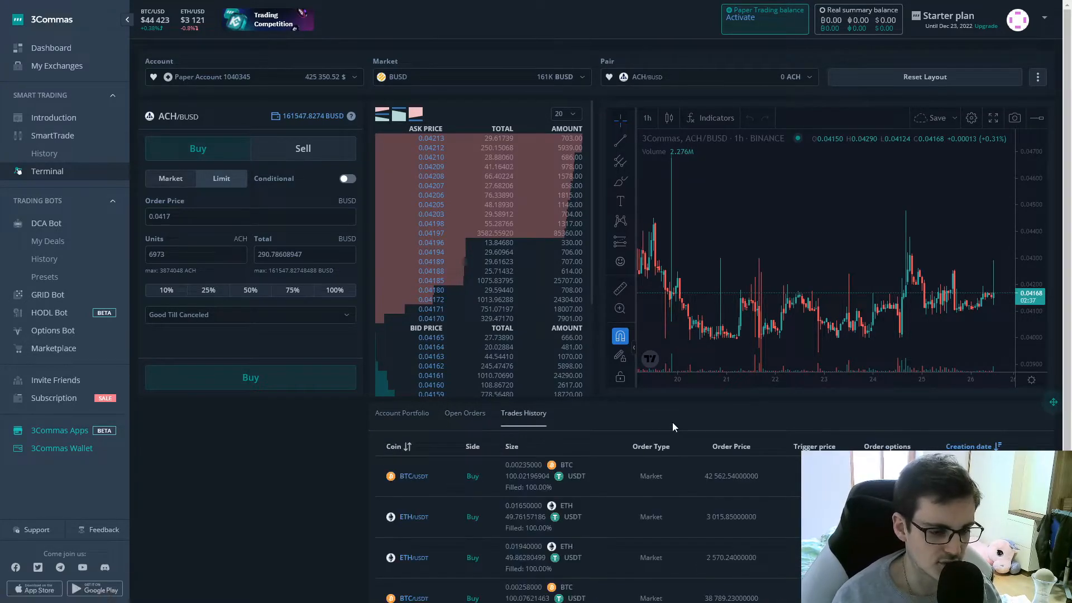
mouse_move(404, 428)
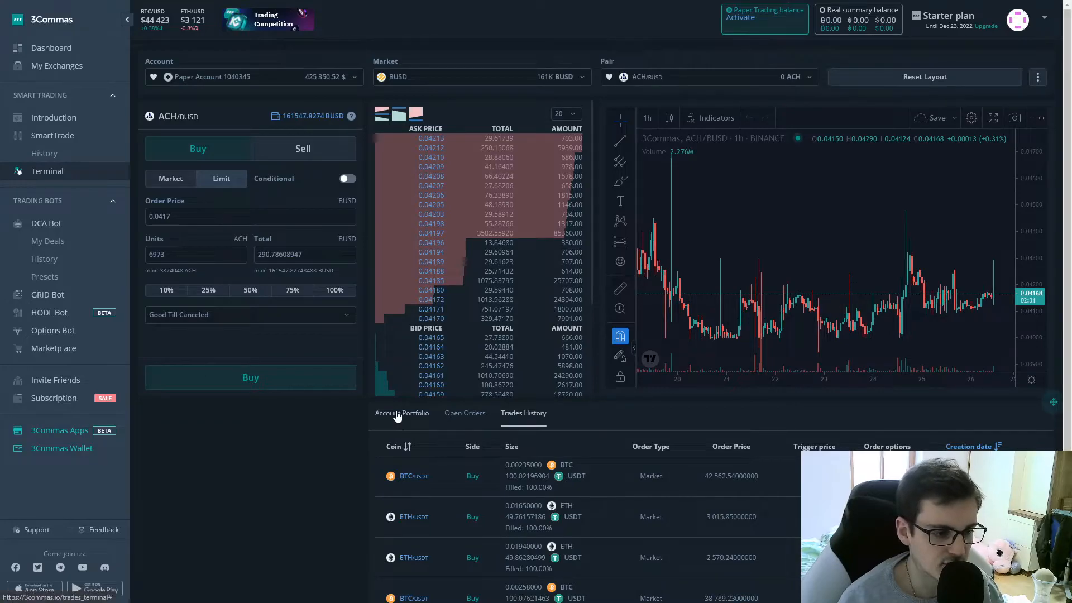
click(402, 412)
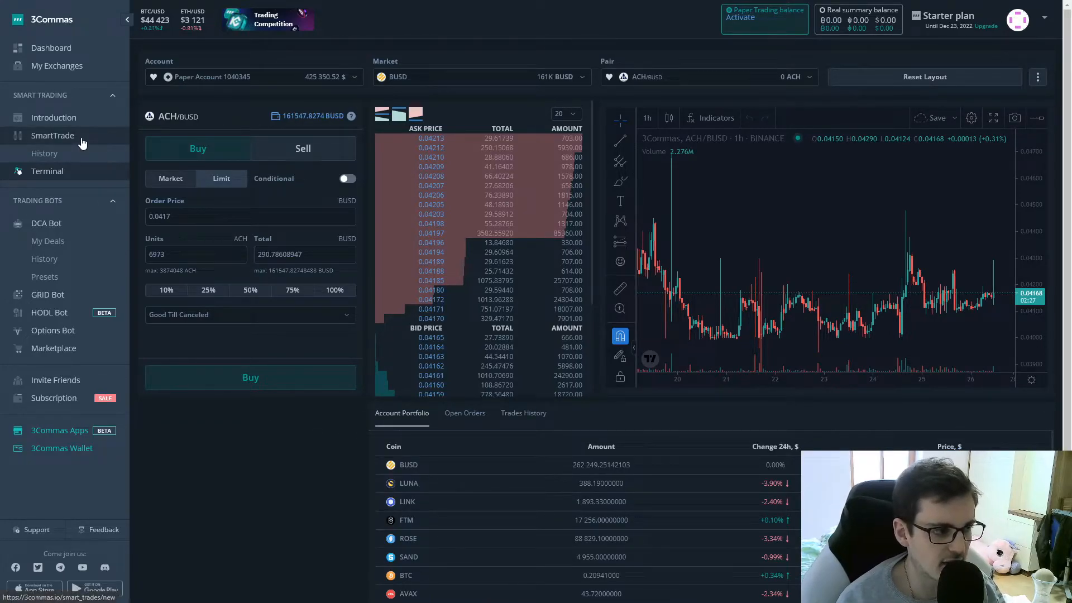
Step: Go to the SmartTrade page and bring its order form into view
click(53, 135)
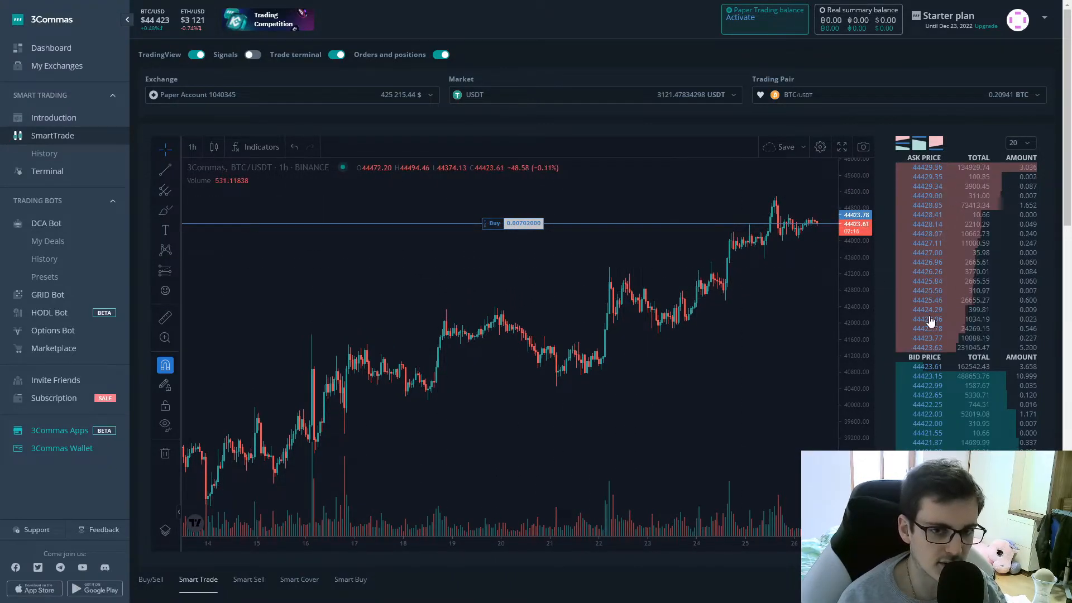
mouse_move(885, 287)
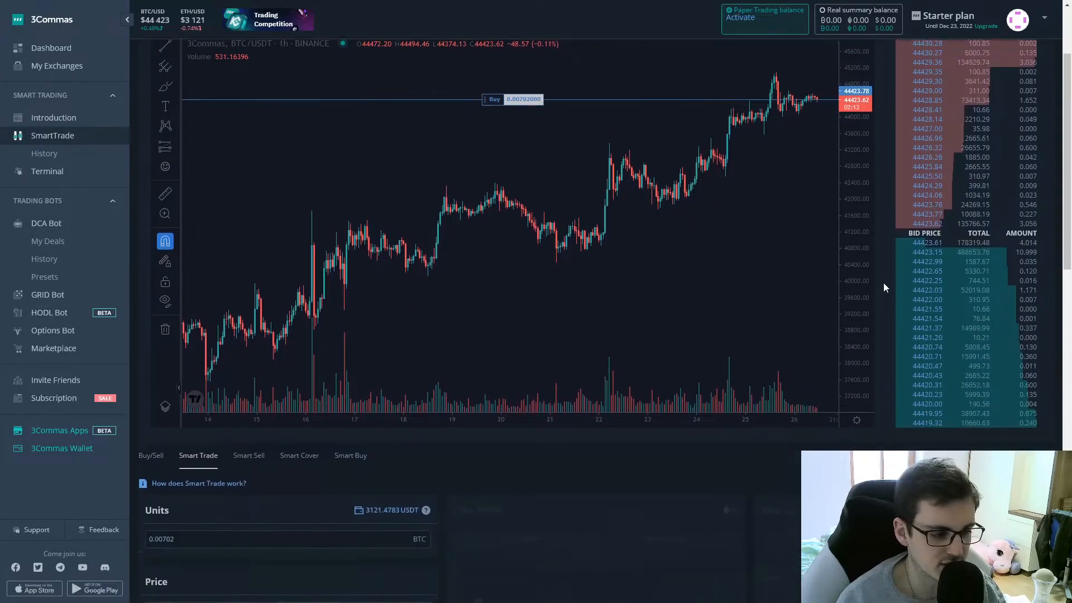
scroll(down, 3)
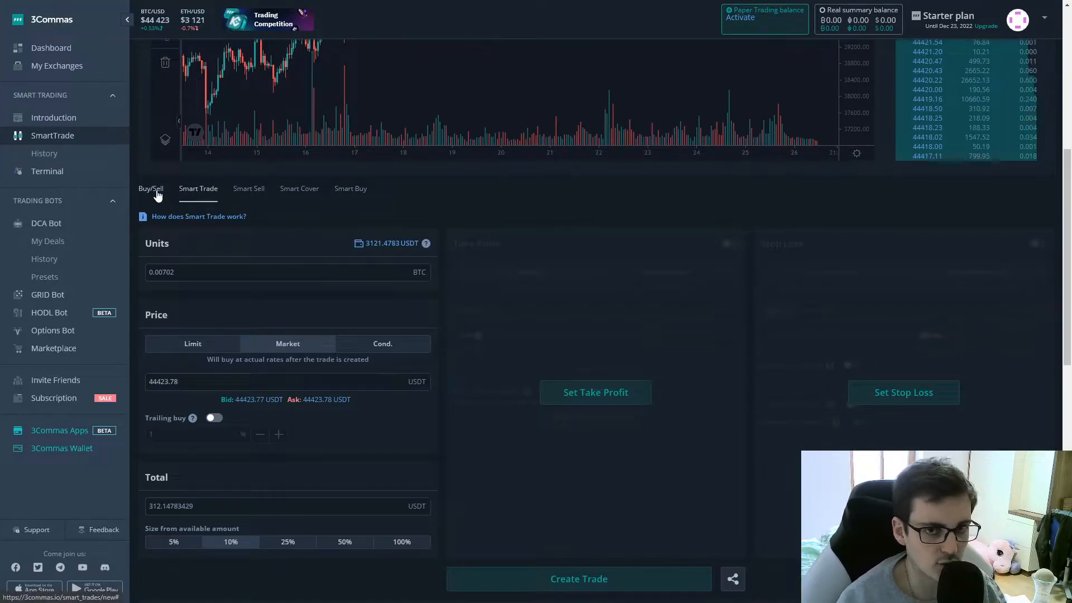
Step: Show the simple Buy/Sell limit forms for BTC/USDT
click(151, 188)
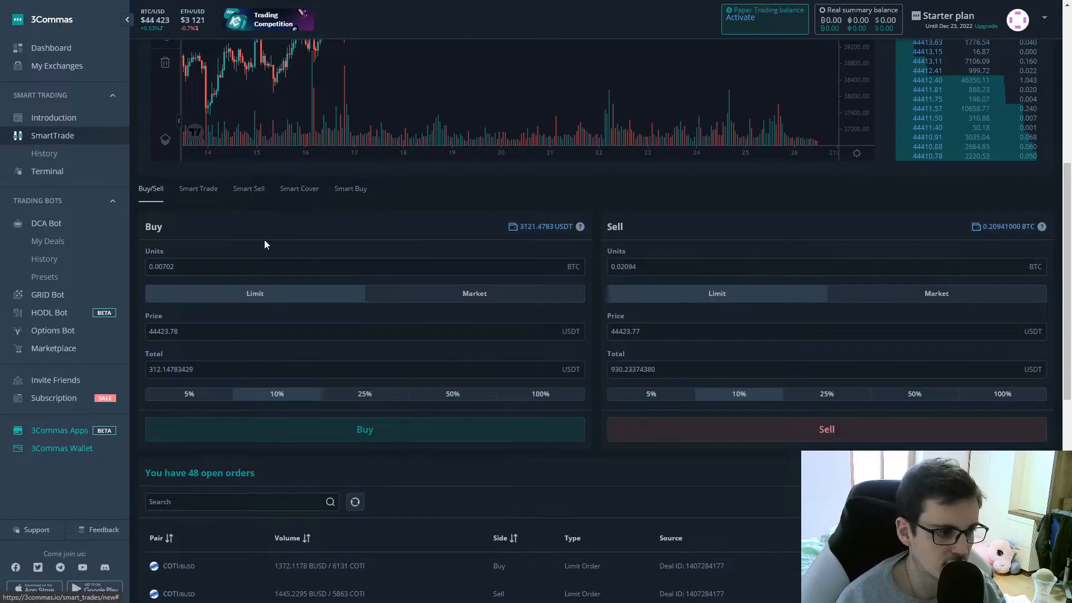
scroll(down, 3)
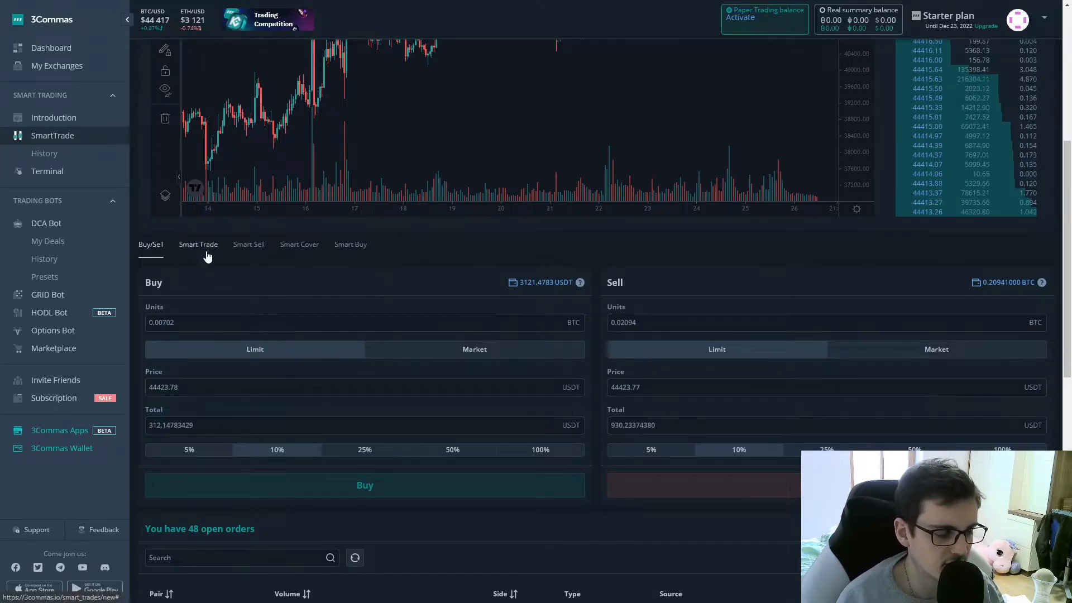
Step: Set a 45000 USDT limit entry on the Smart Trade form and enable split take-profit targets
click(199, 244)
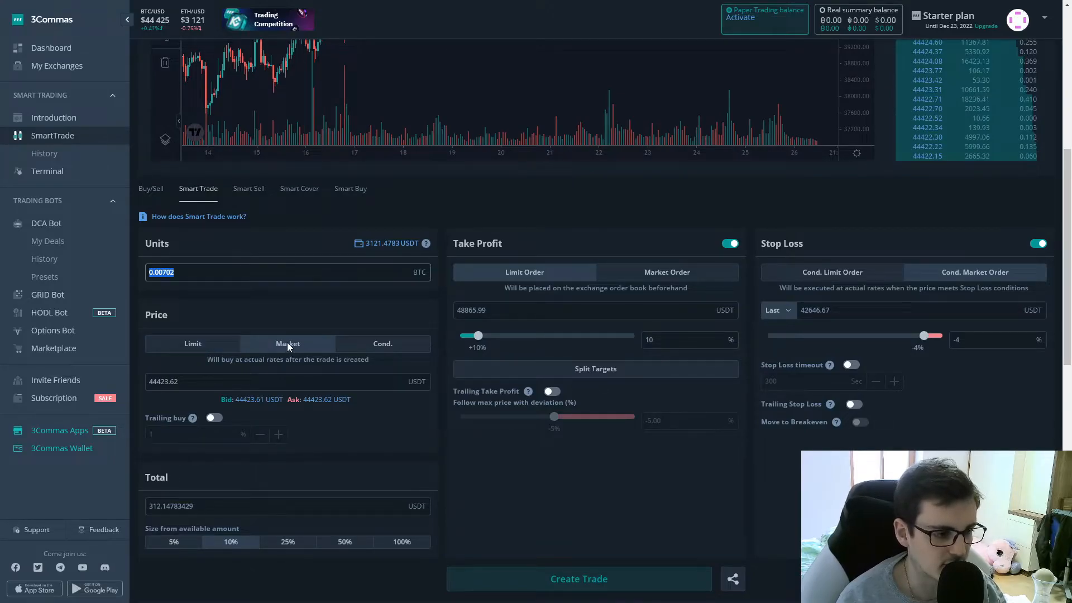
click(381, 343)
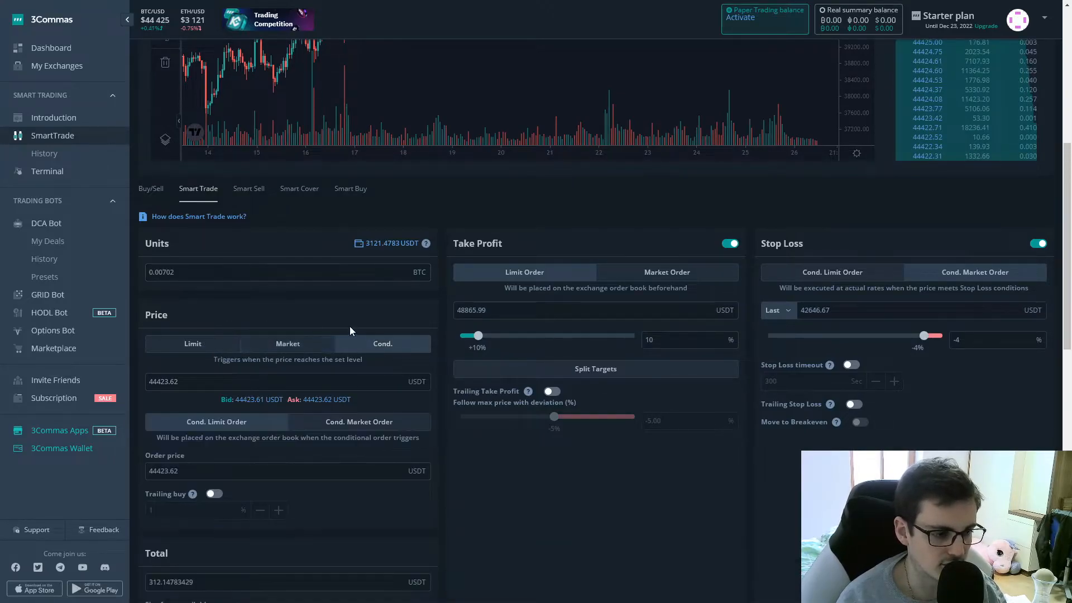
click(288, 342)
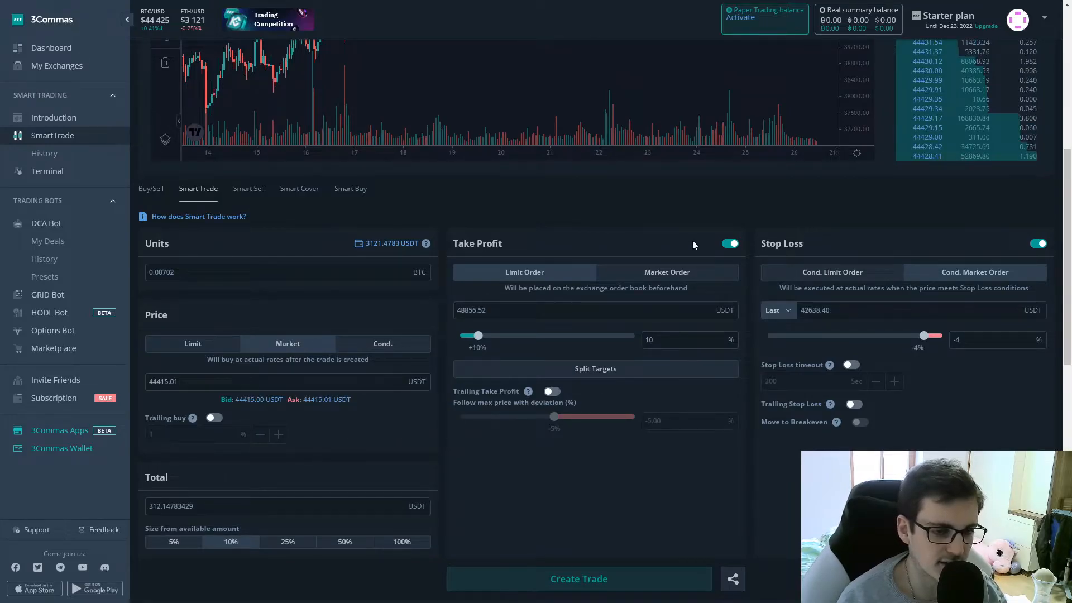
mouse_move(566, 283)
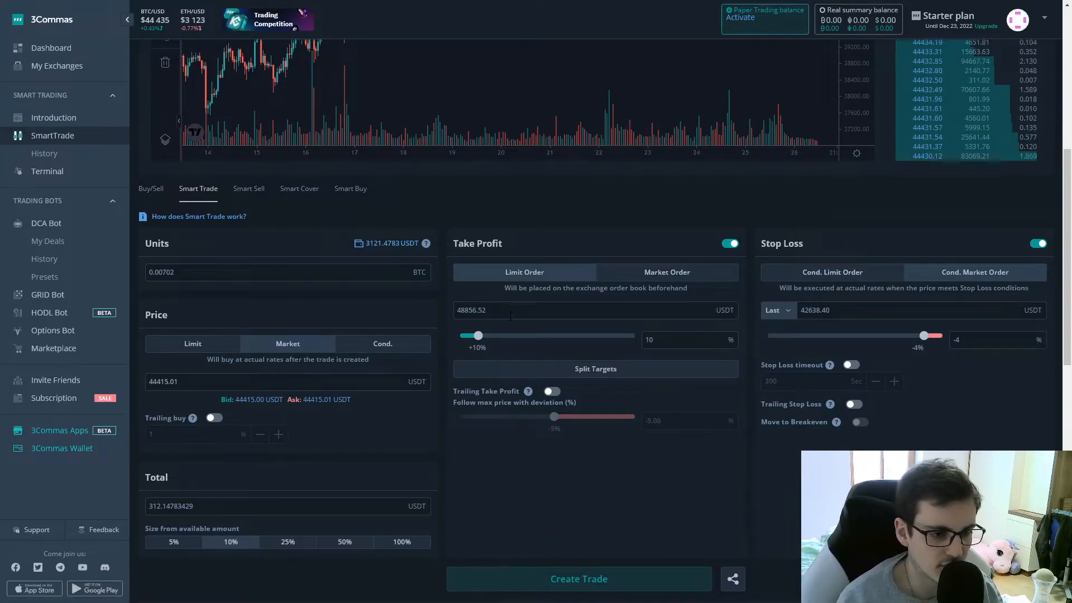
mouse_move(585, 335)
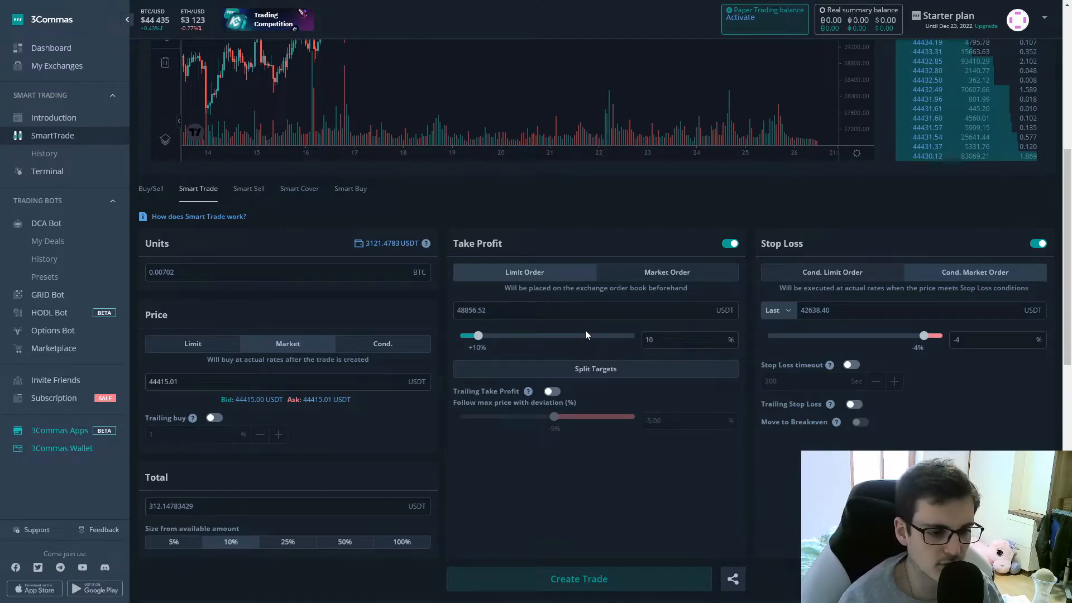
click(595, 368)
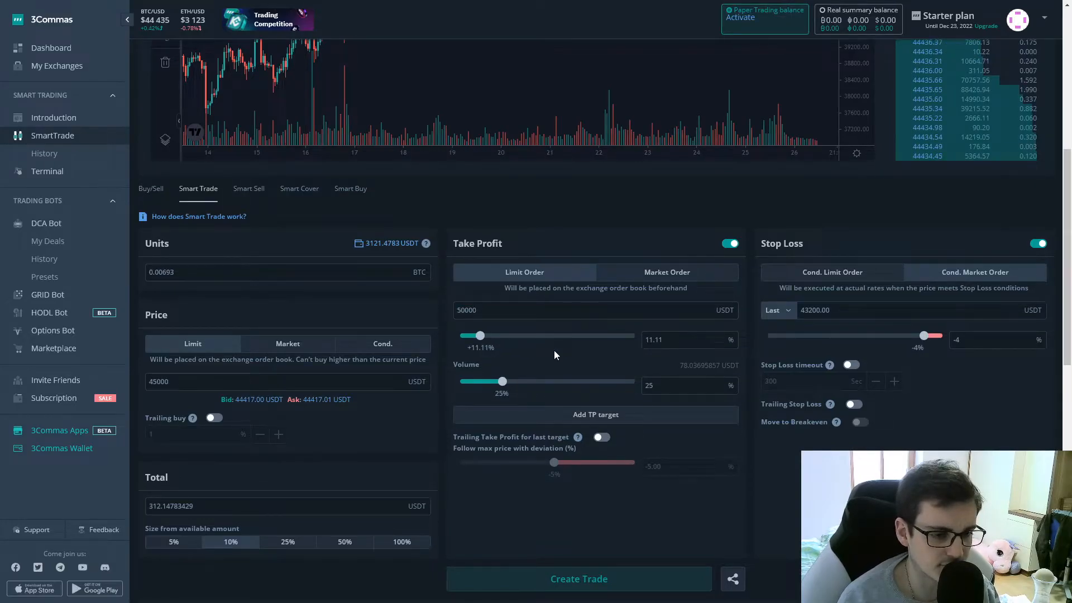
scroll(down, 3)
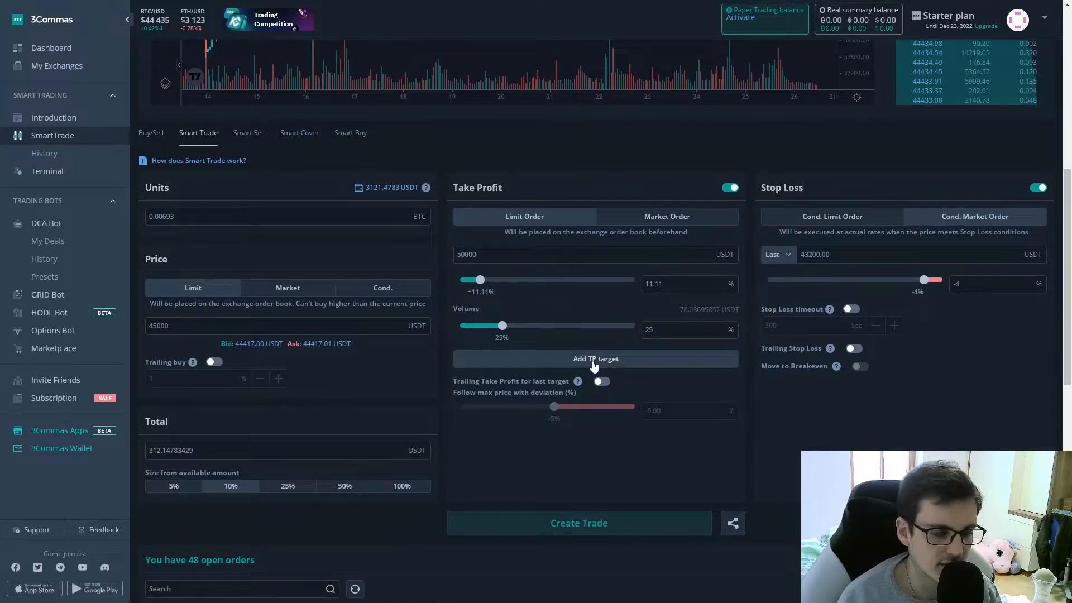
Step: Add trial take-profit targets at 50000, 55000 and 60000 USDT before settling on a single 65000 target
click(595, 358)
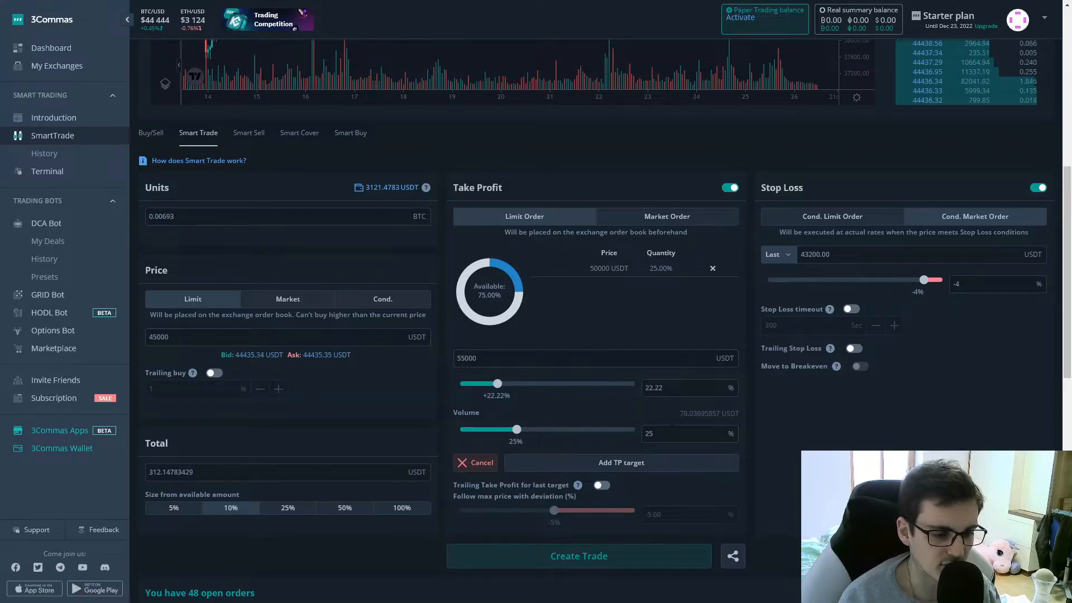
click(620, 462)
text(60000)
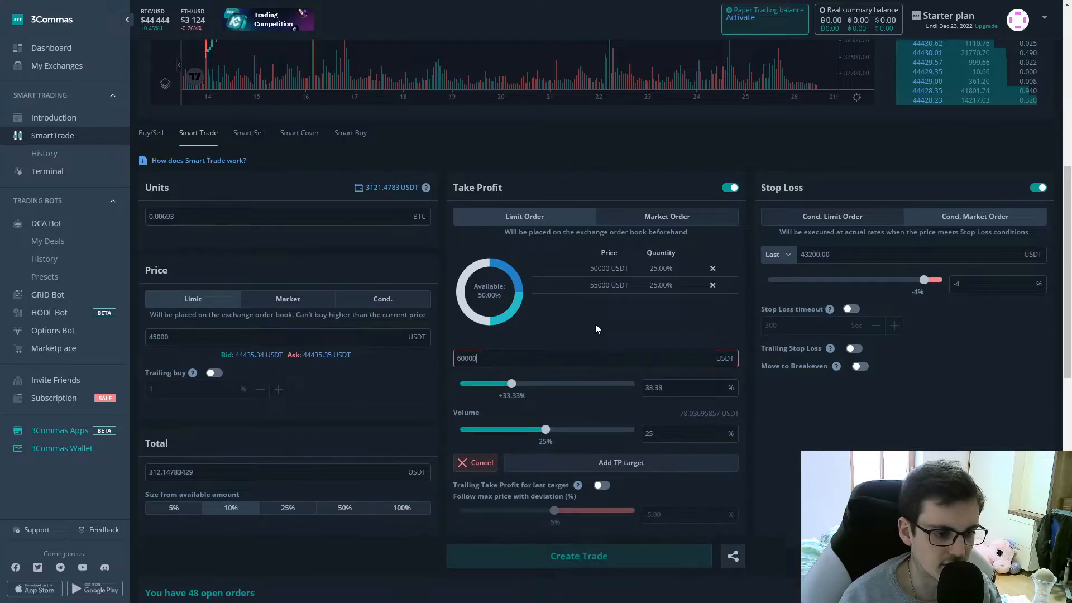
click(621, 462)
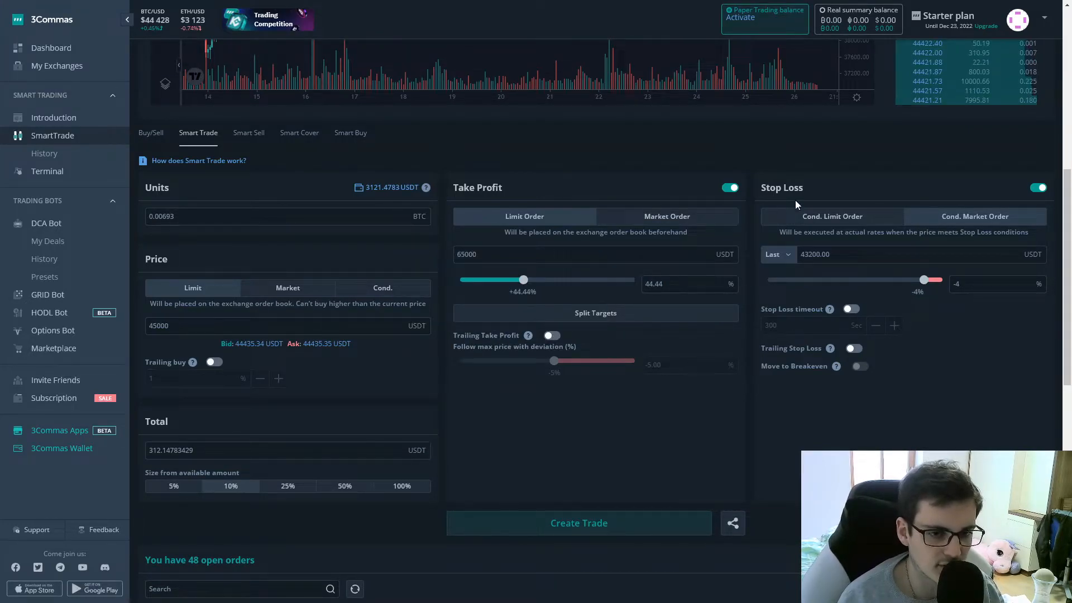
mouse_move(845, 192)
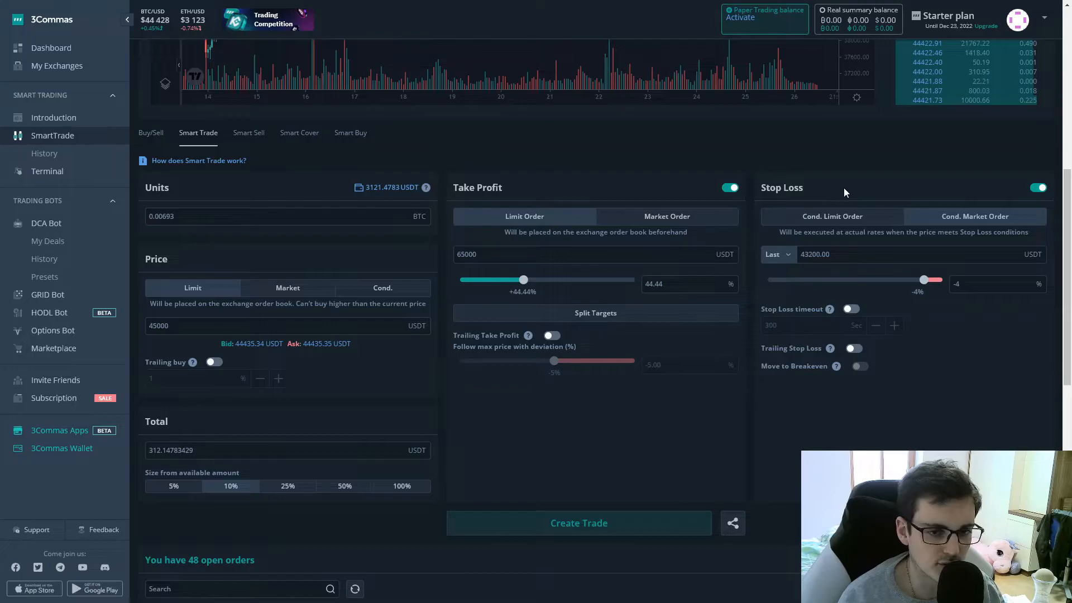
mouse_move(830, 309)
text(43000)
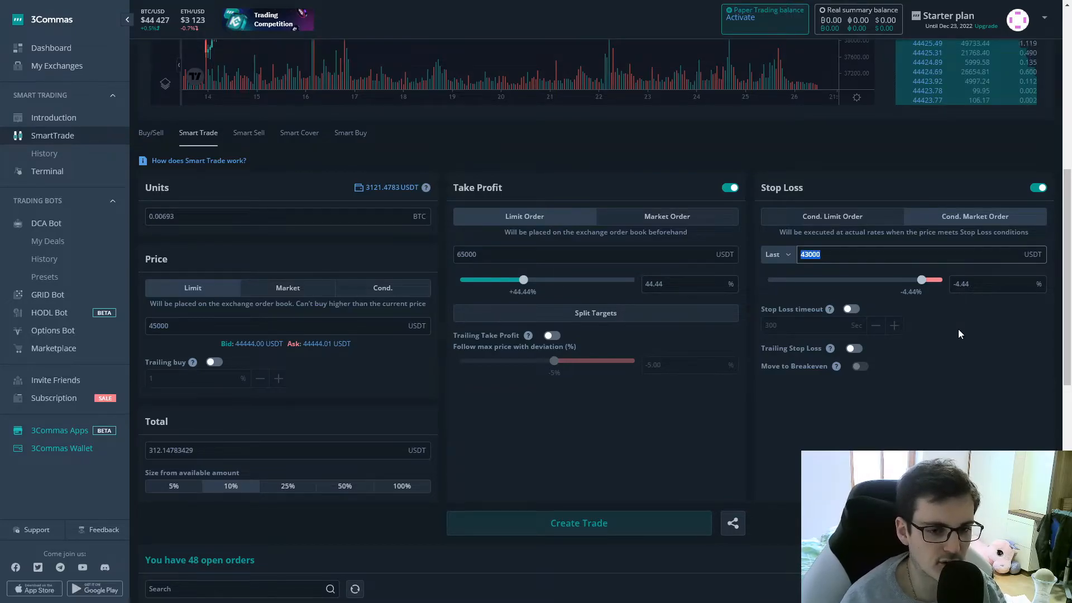
Step: Enable the 300-second stop-loss timeout and move to the Smart Sell form
click(851, 309)
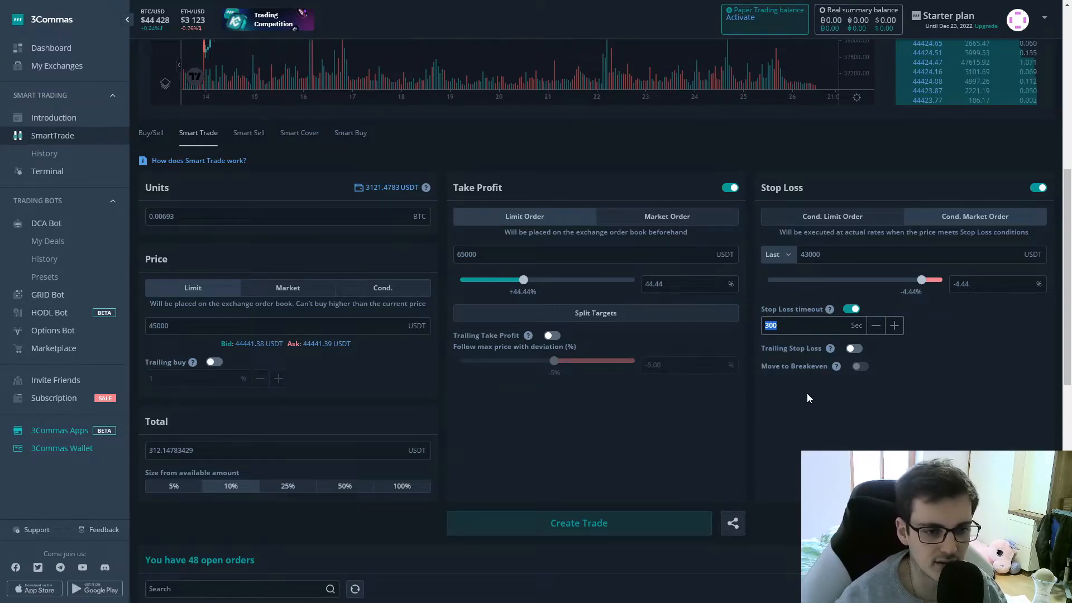
mouse_move(802, 394)
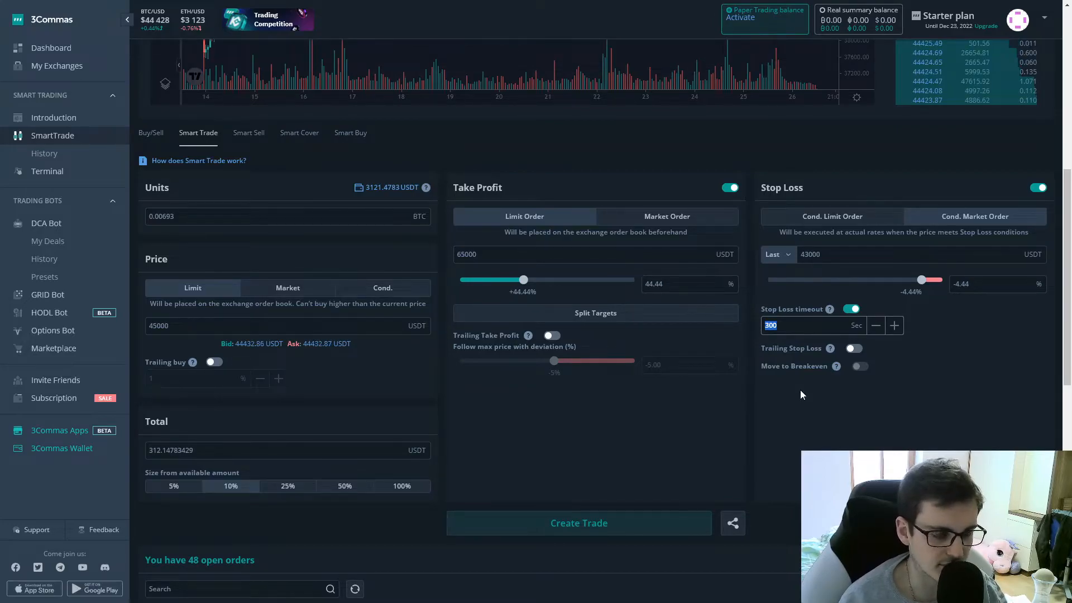
click(248, 133)
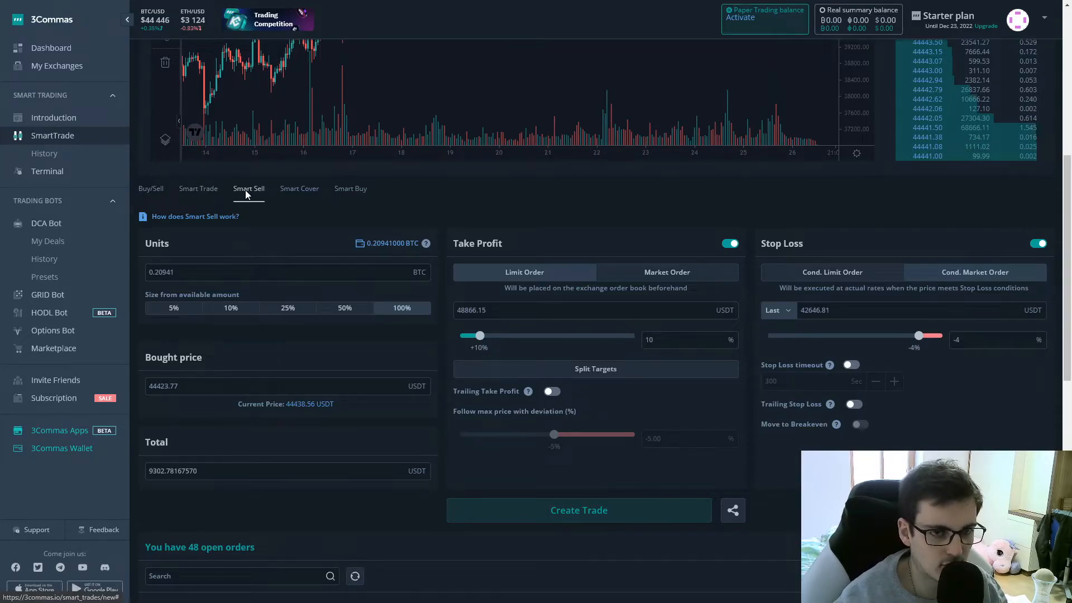
mouse_move(280, 225)
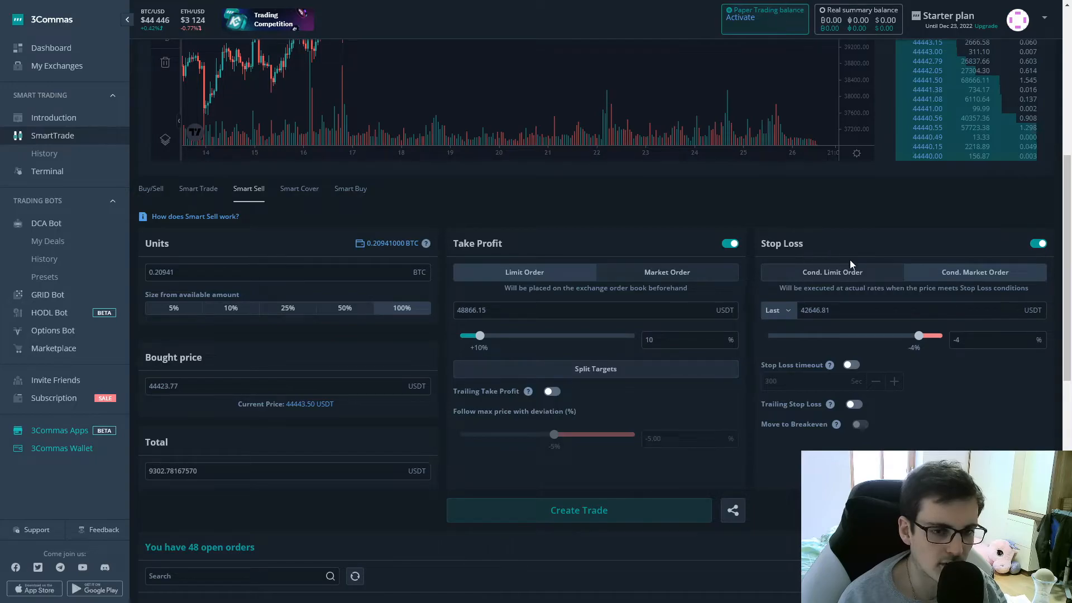
mouse_move(1033, 245)
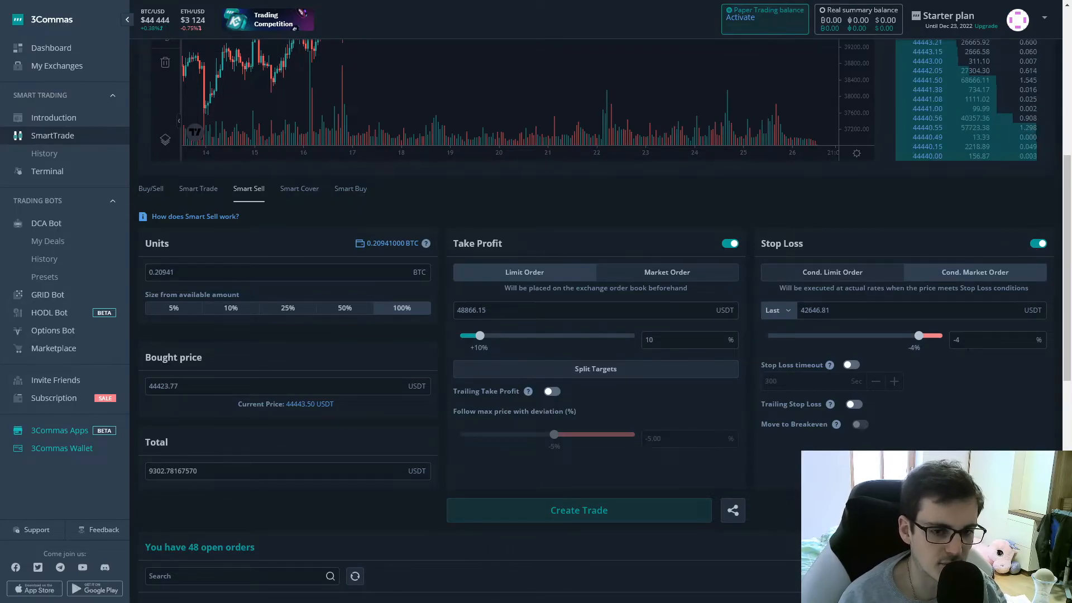
mouse_move(970, 358)
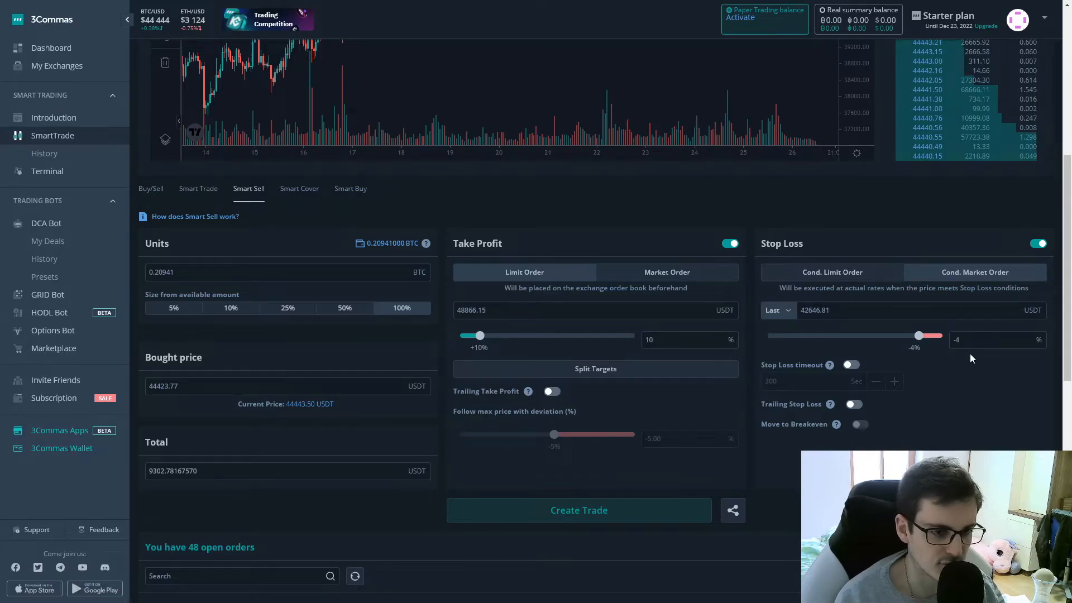
mouse_move(526, 472)
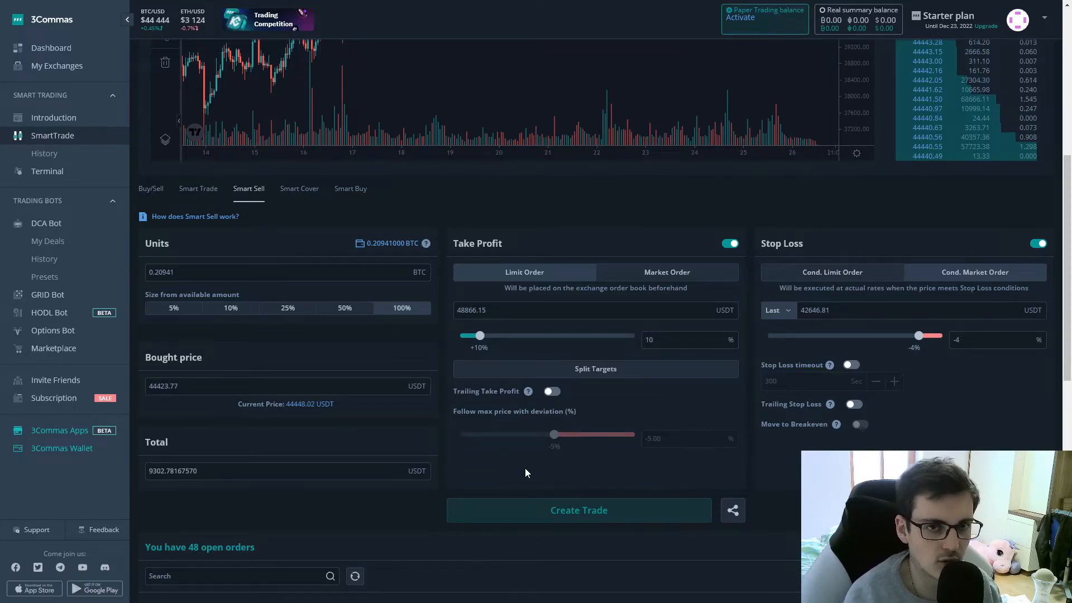
Step: Switch to the Smart Cover form prefilled to sell 0.02094 BTC at market
click(299, 187)
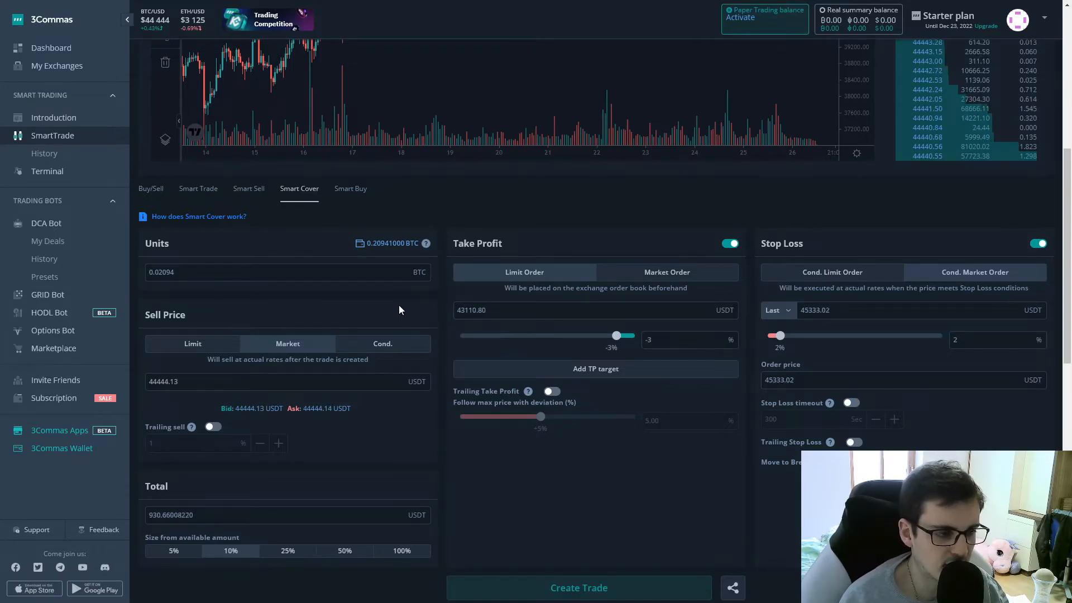
mouse_move(248, 189)
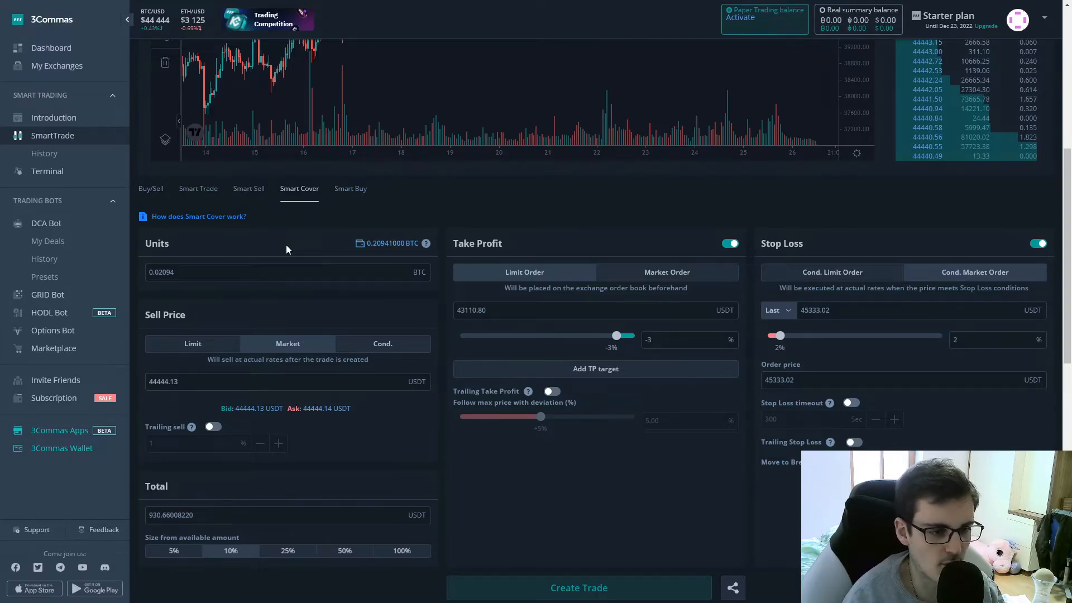
mouse_move(375, 251)
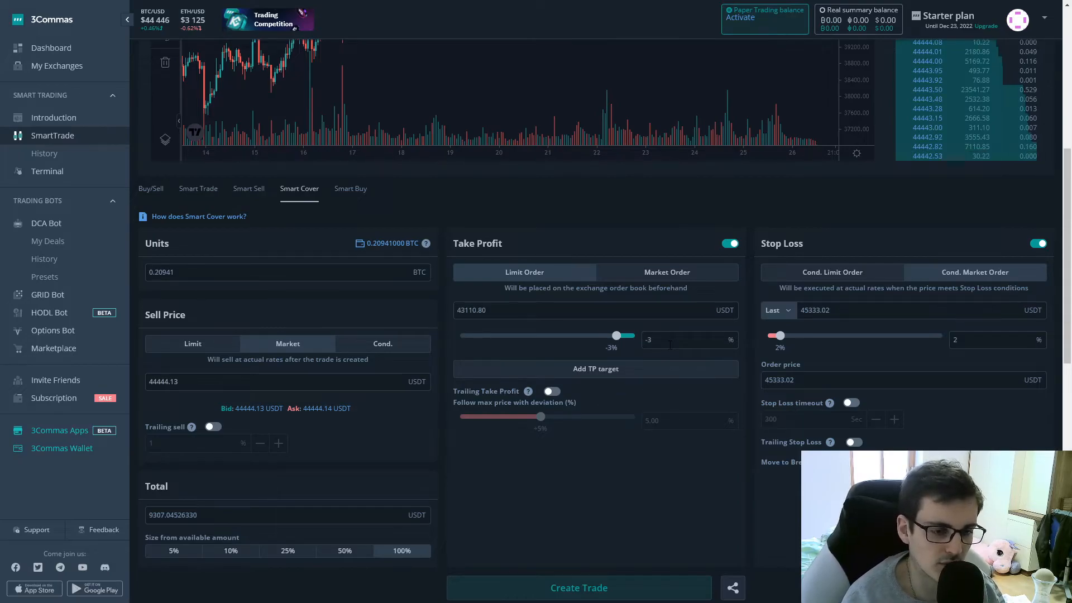
mouse_move(881, 262)
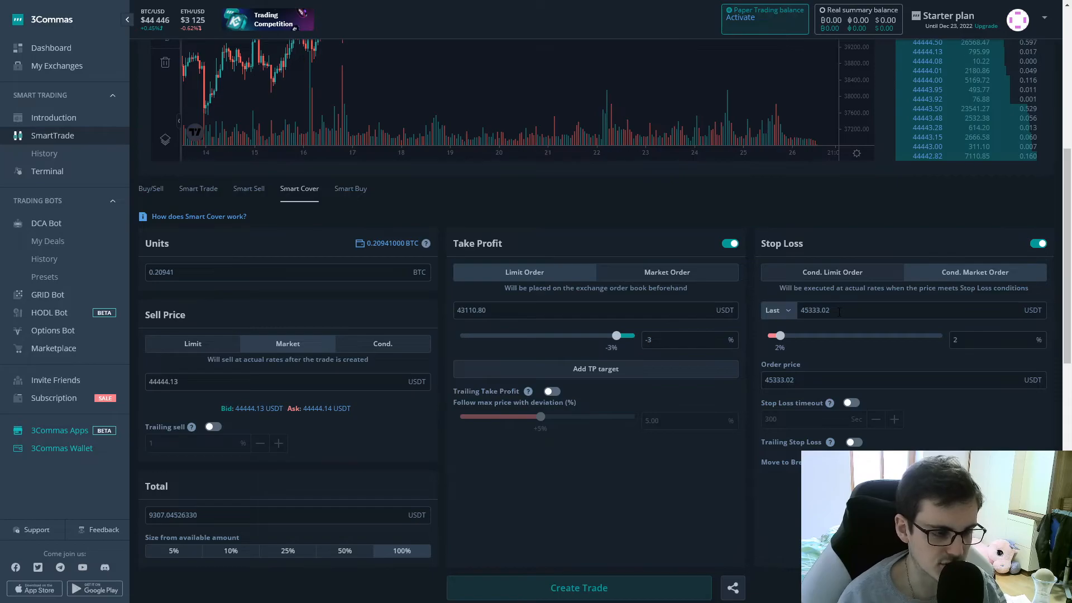
Step: Size the Smart Buy order at 25% of available balance: 0.01756 BTC, 780.37 USDT at 44423.77
click(350, 189)
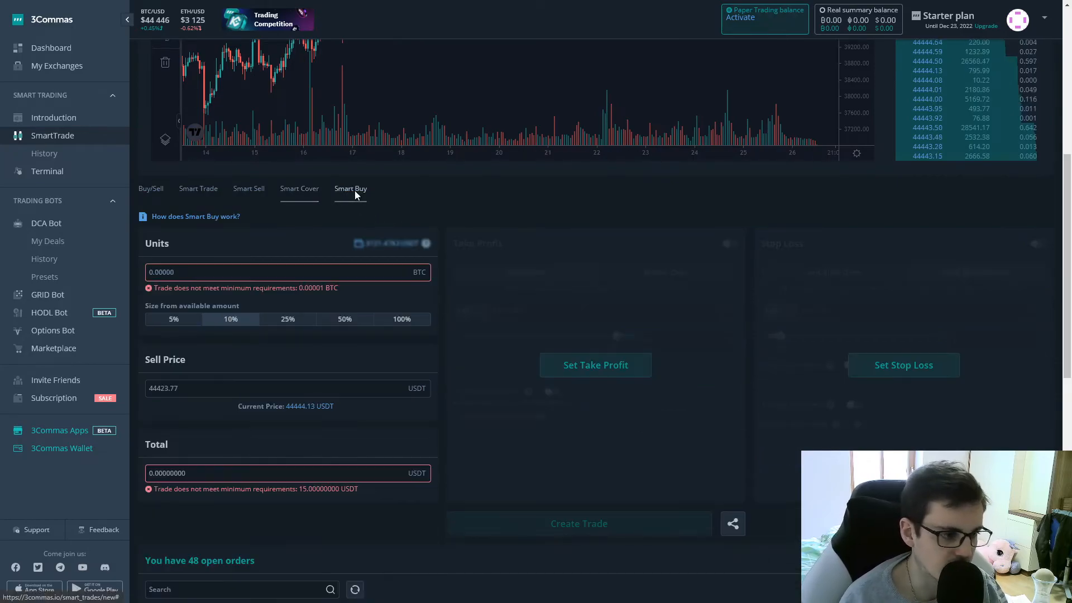
click(594, 364)
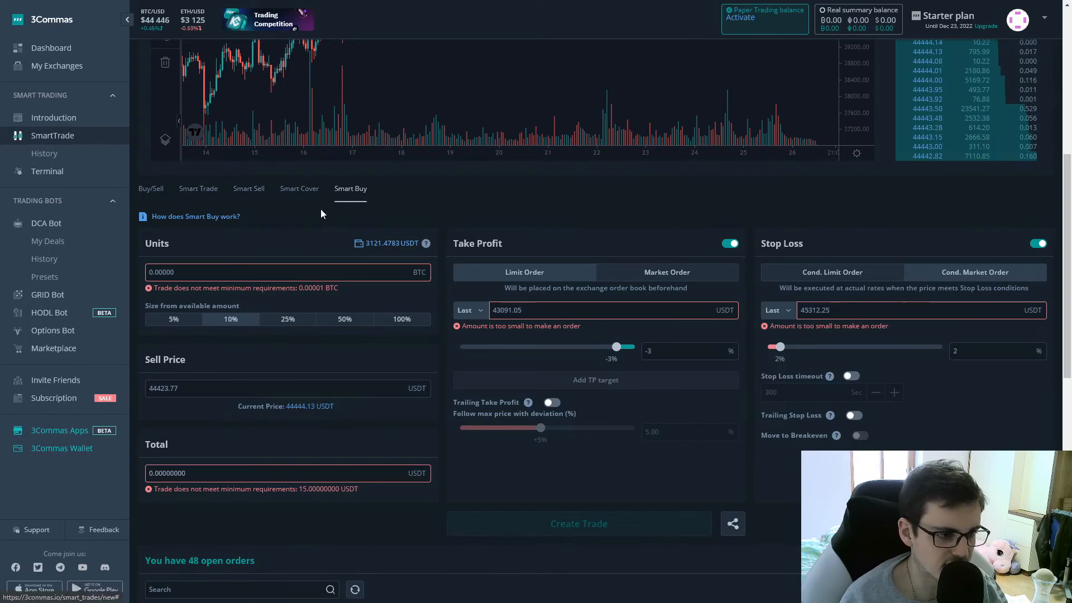
mouse_move(280, 231)
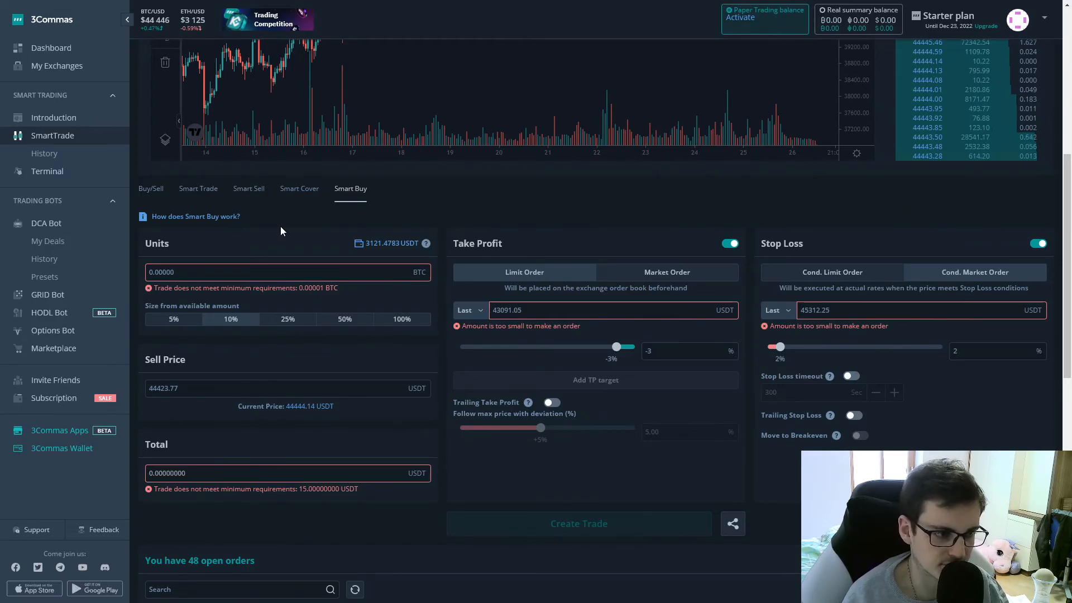
click(287, 308)
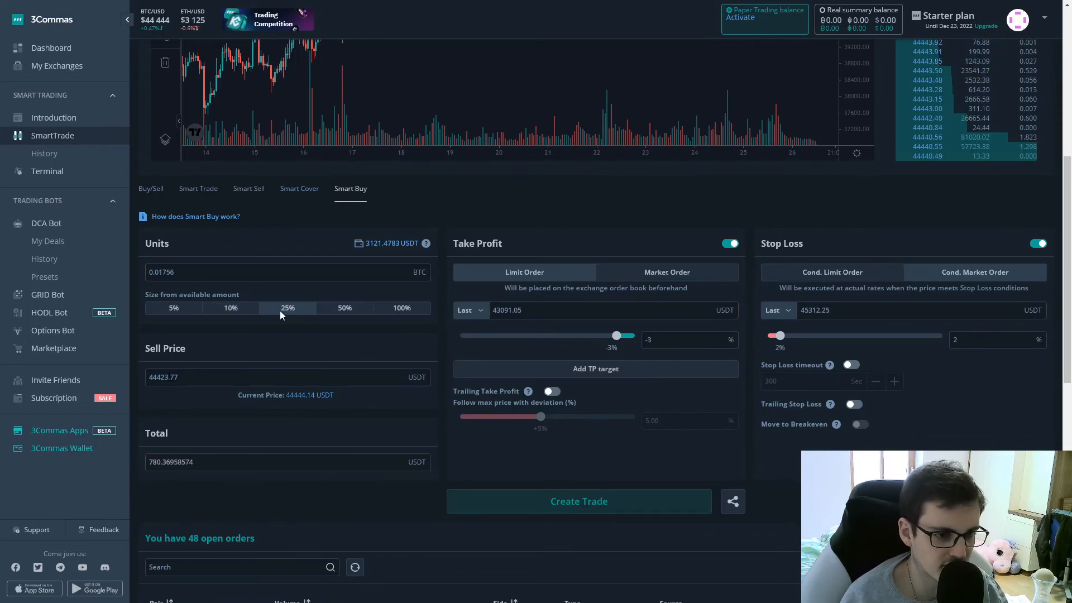
mouse_move(521, 212)
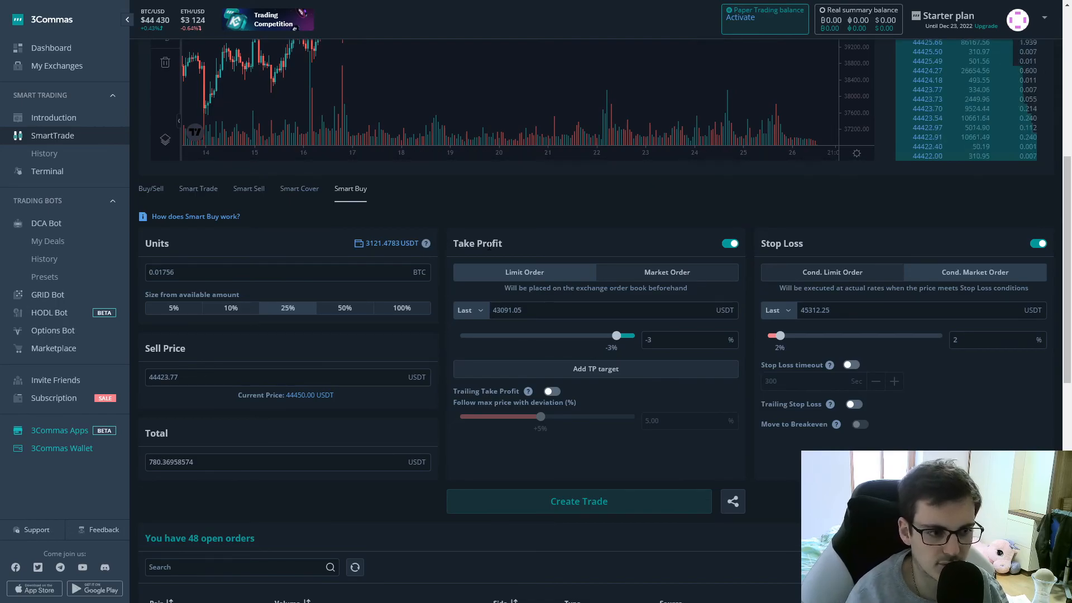
mouse_move(839, 251)
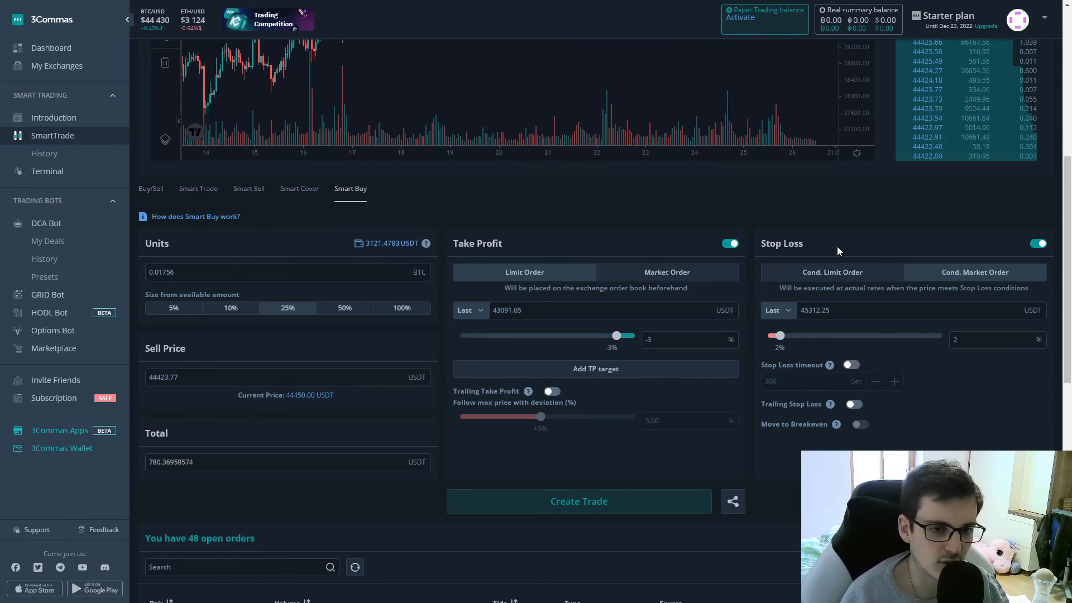